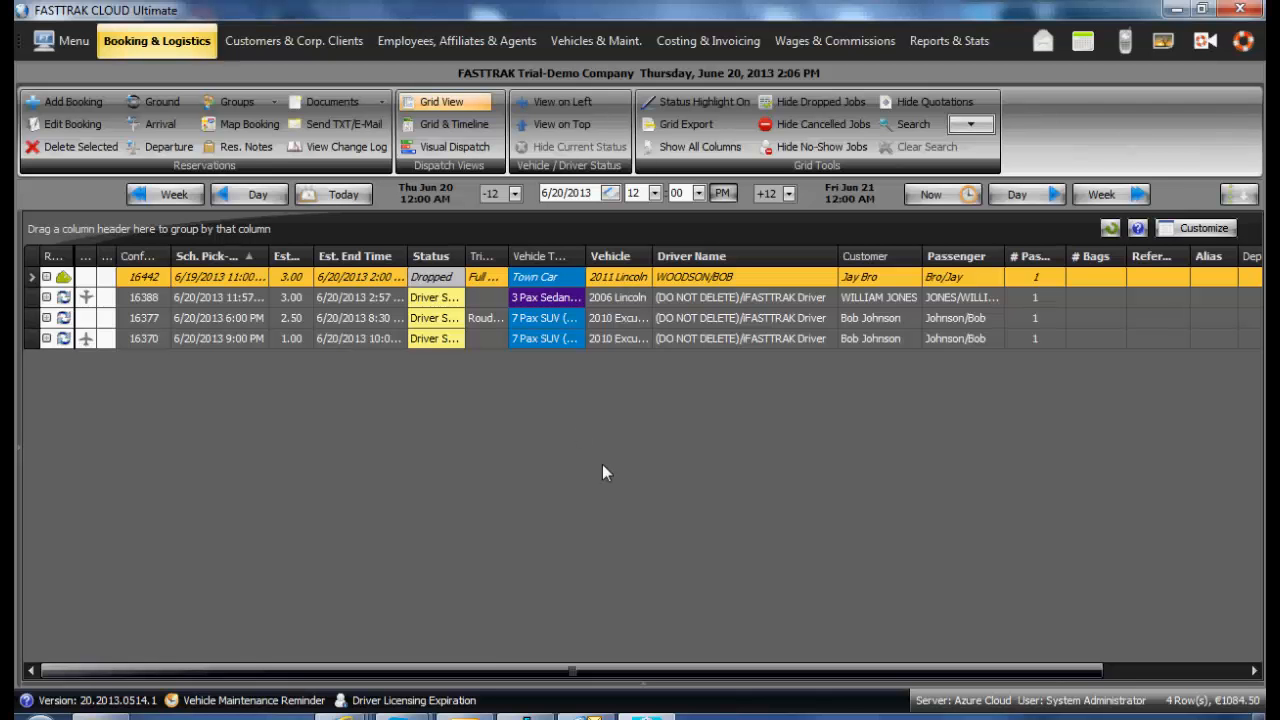
pyautogui.moveTo(620, 524)
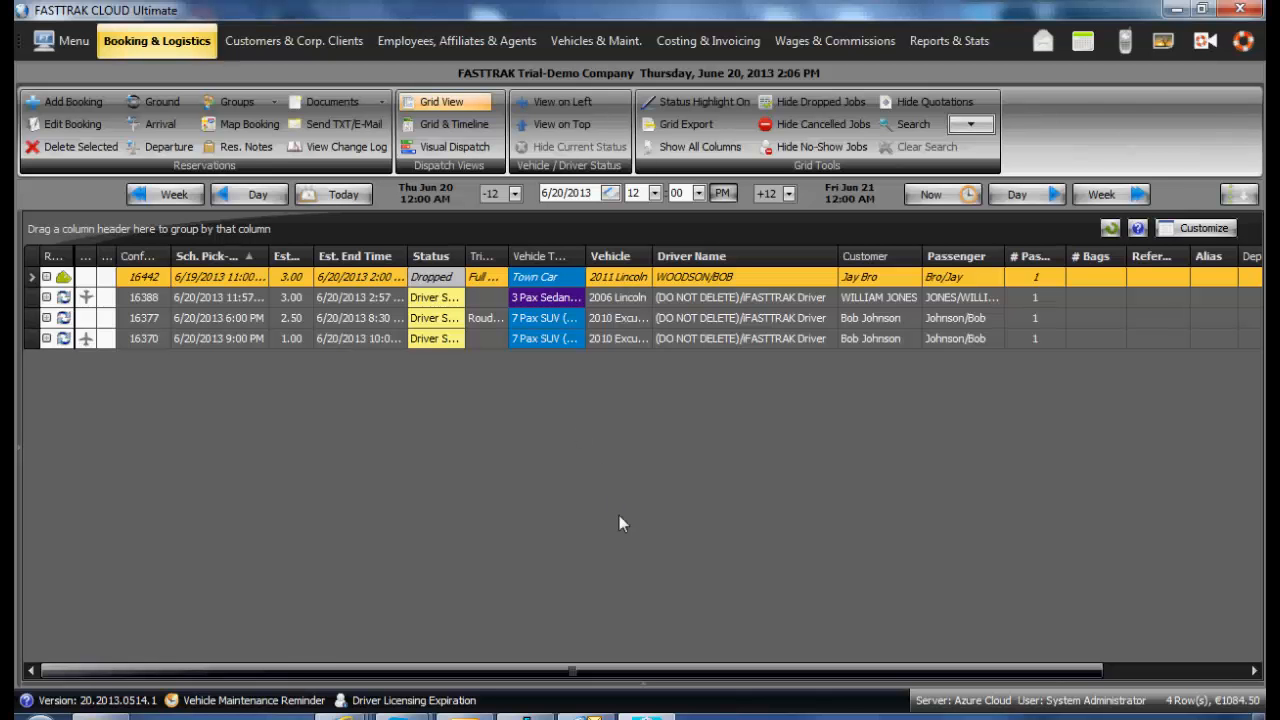
pyautogui.moveTo(610, 412)
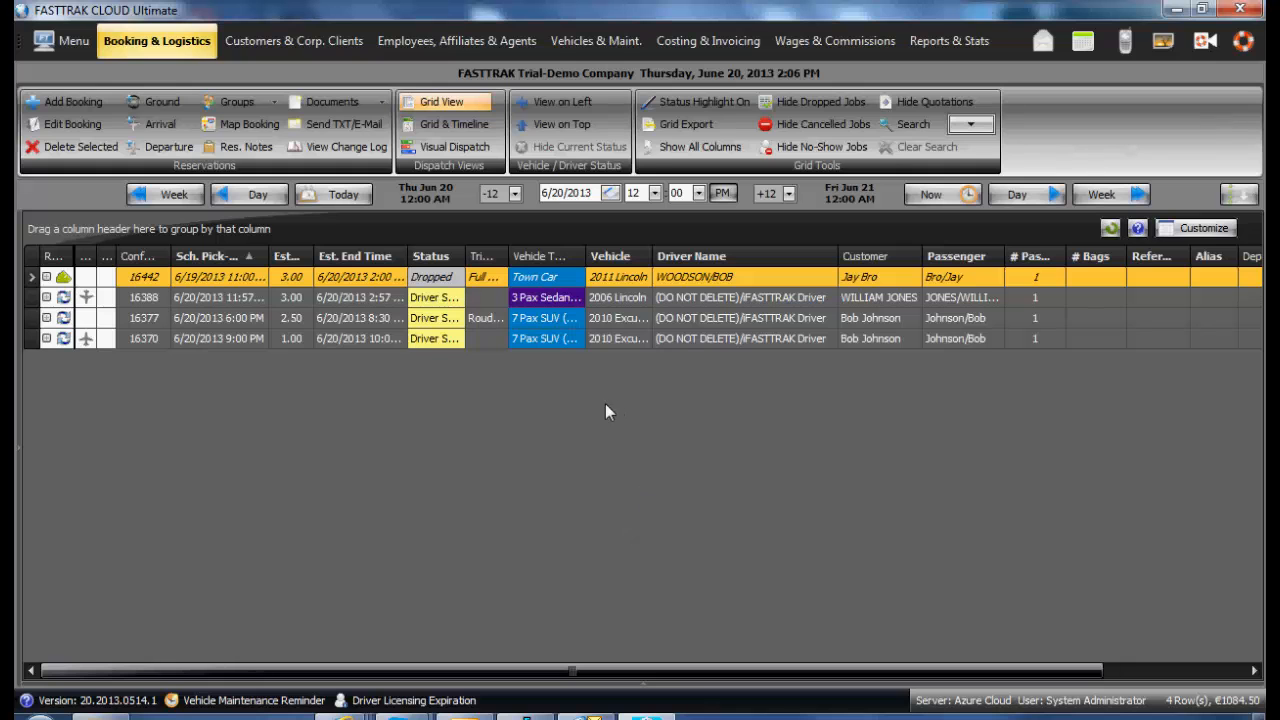
pyautogui.moveTo(346, 468)
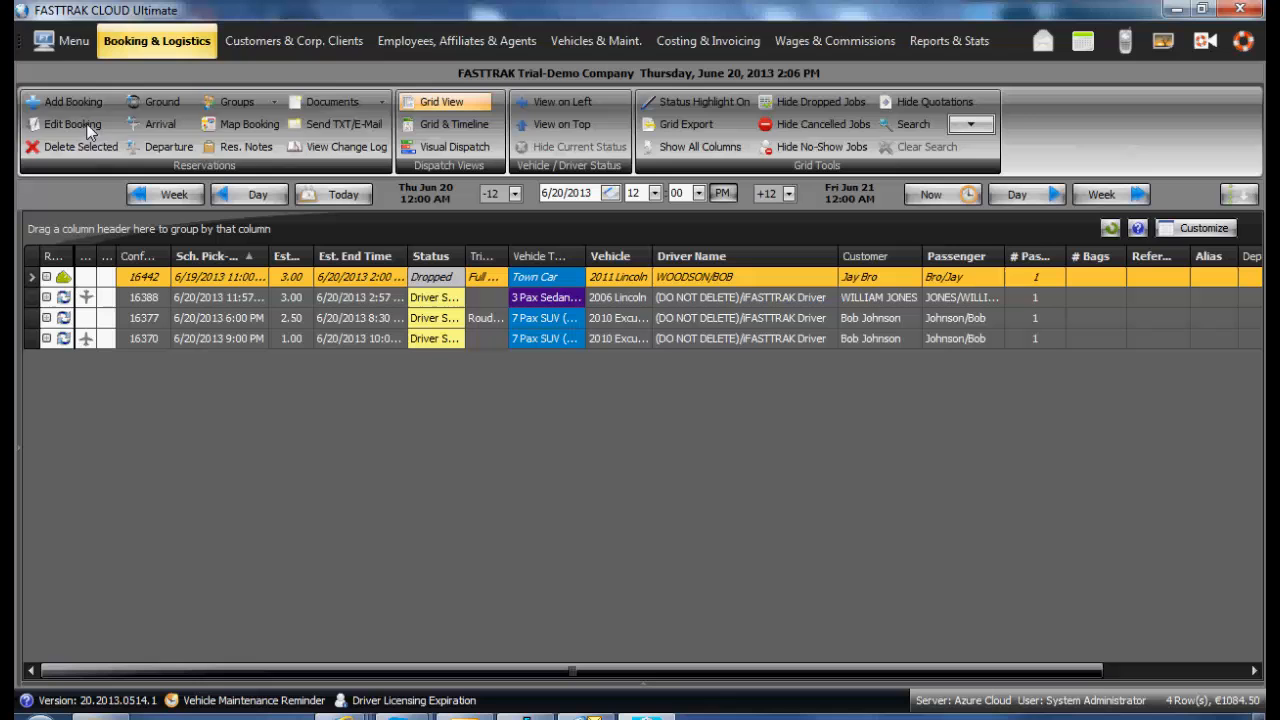
# Bring up the main menu listing system setup areas over the booking grid.
pyautogui.click(62, 40)
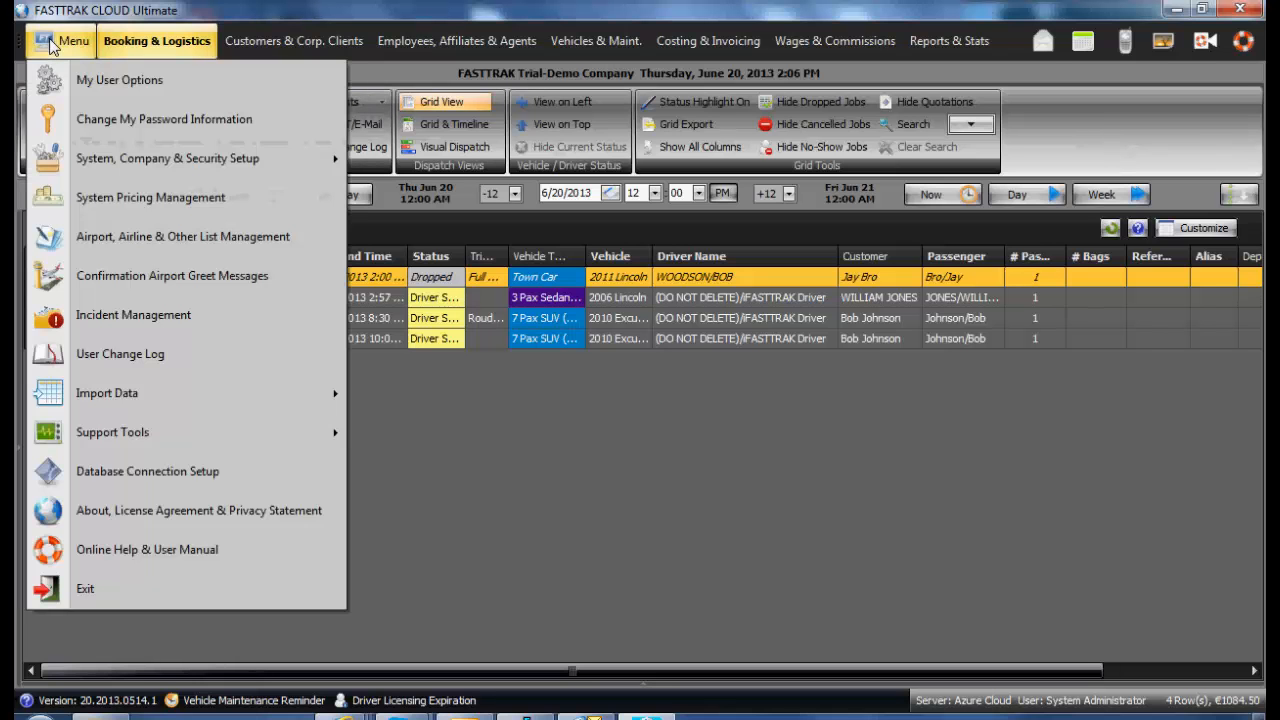
pyautogui.moveTo(168, 158)
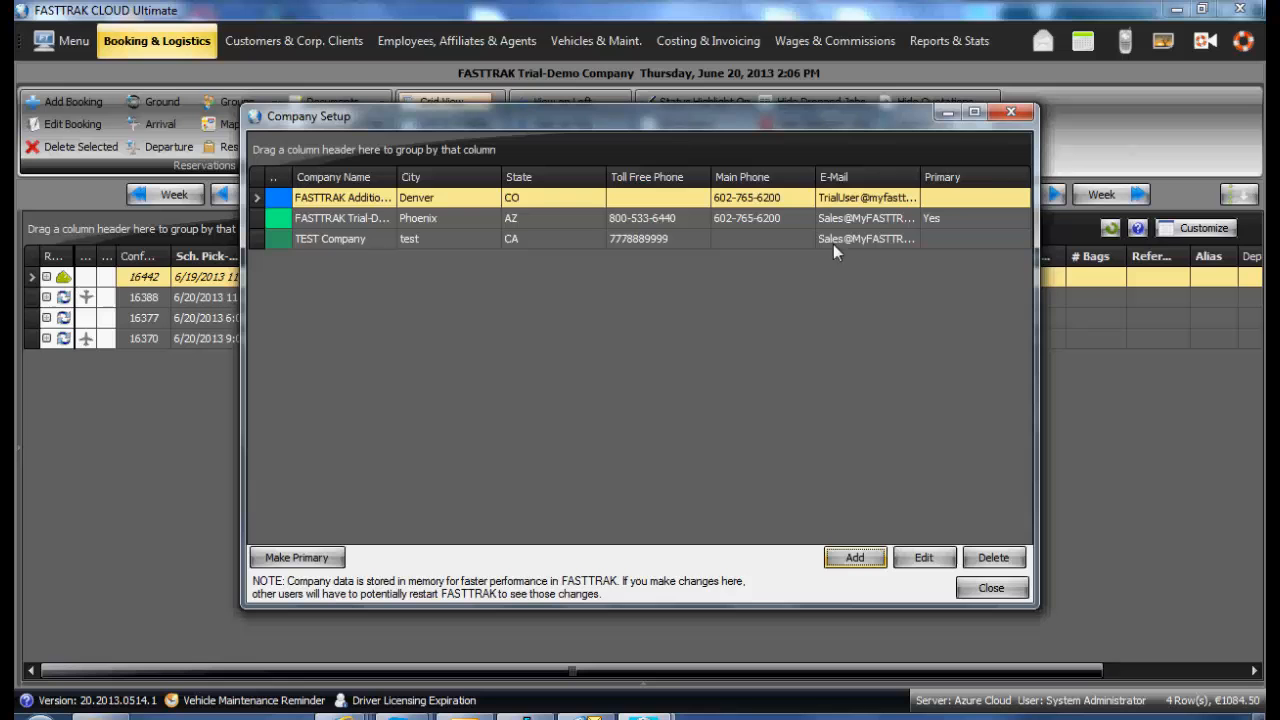
pyautogui.moveTo(744, 208)
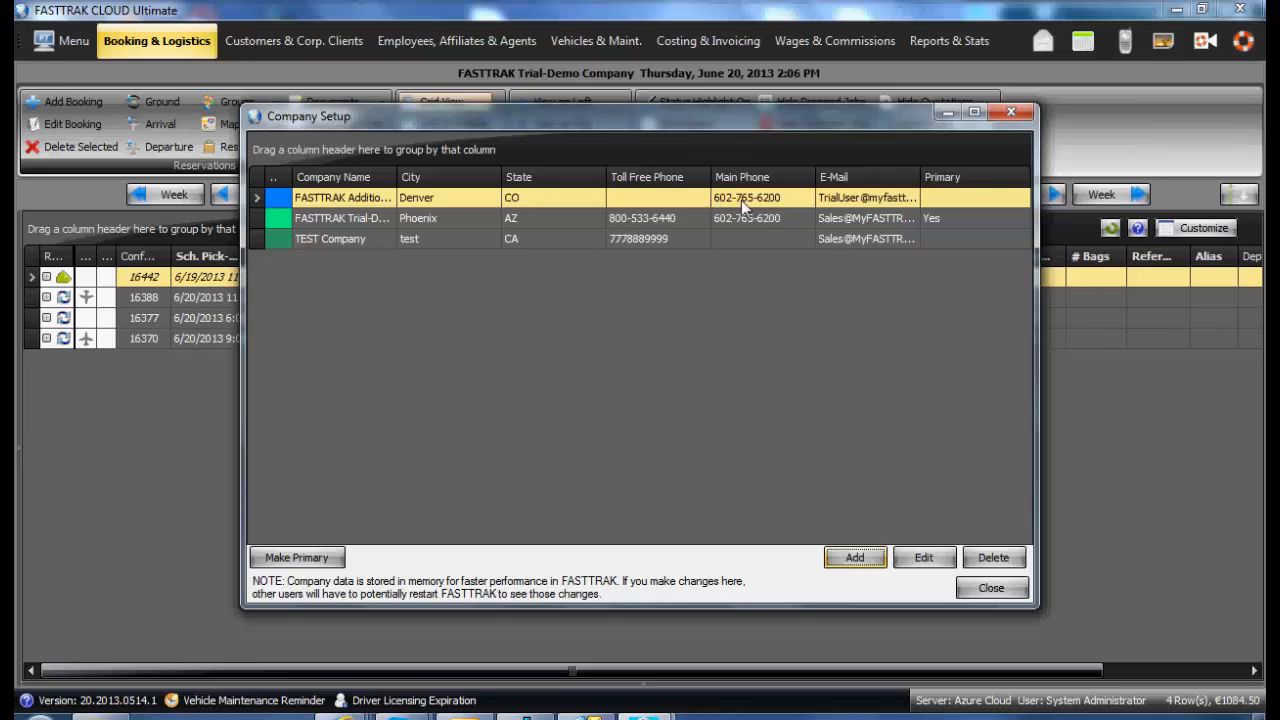
pyautogui.moveTo(936, 584)
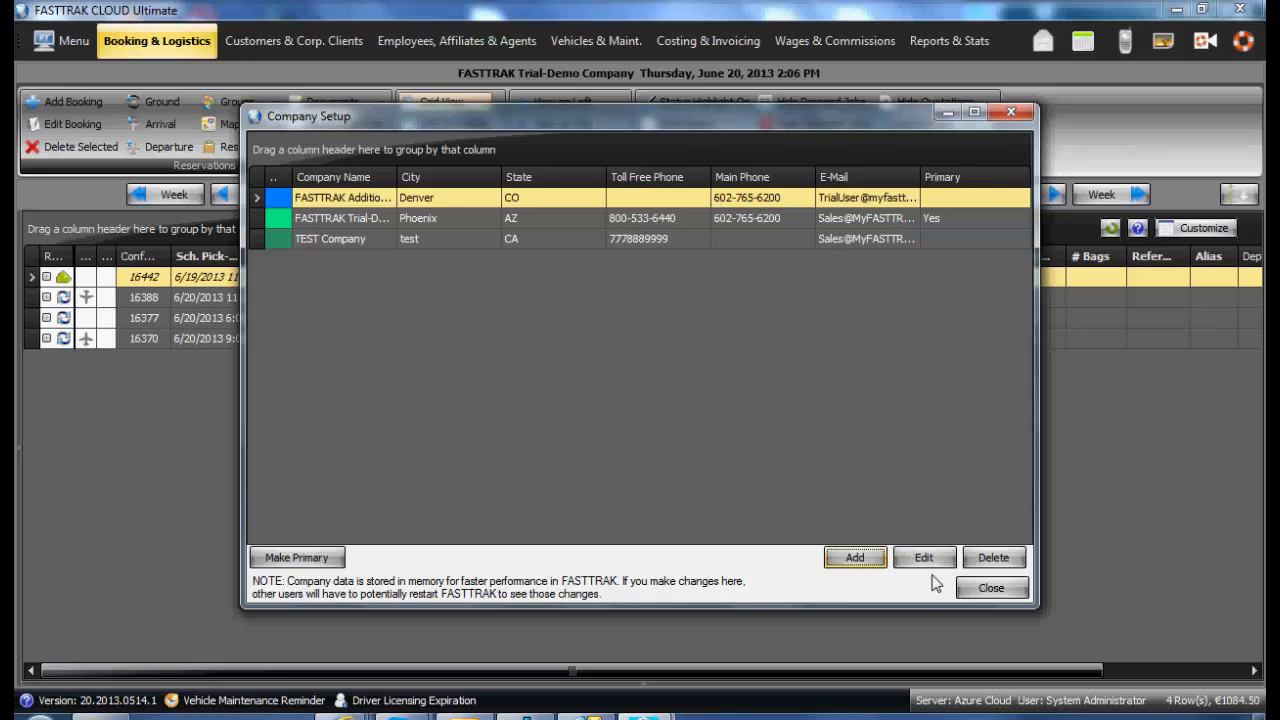
# Begin editing the first company (Denver) to show its address and contract texts.
pyautogui.click(924, 556)
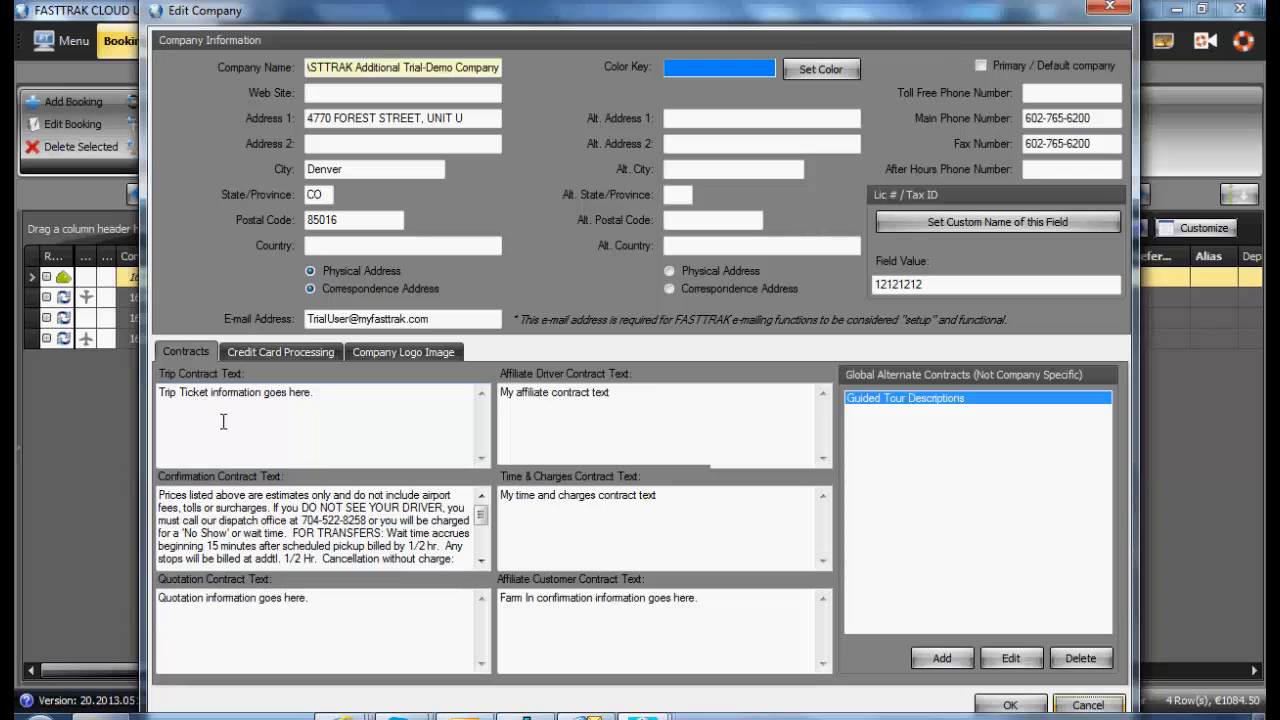
pyautogui.moveTo(210, 418)
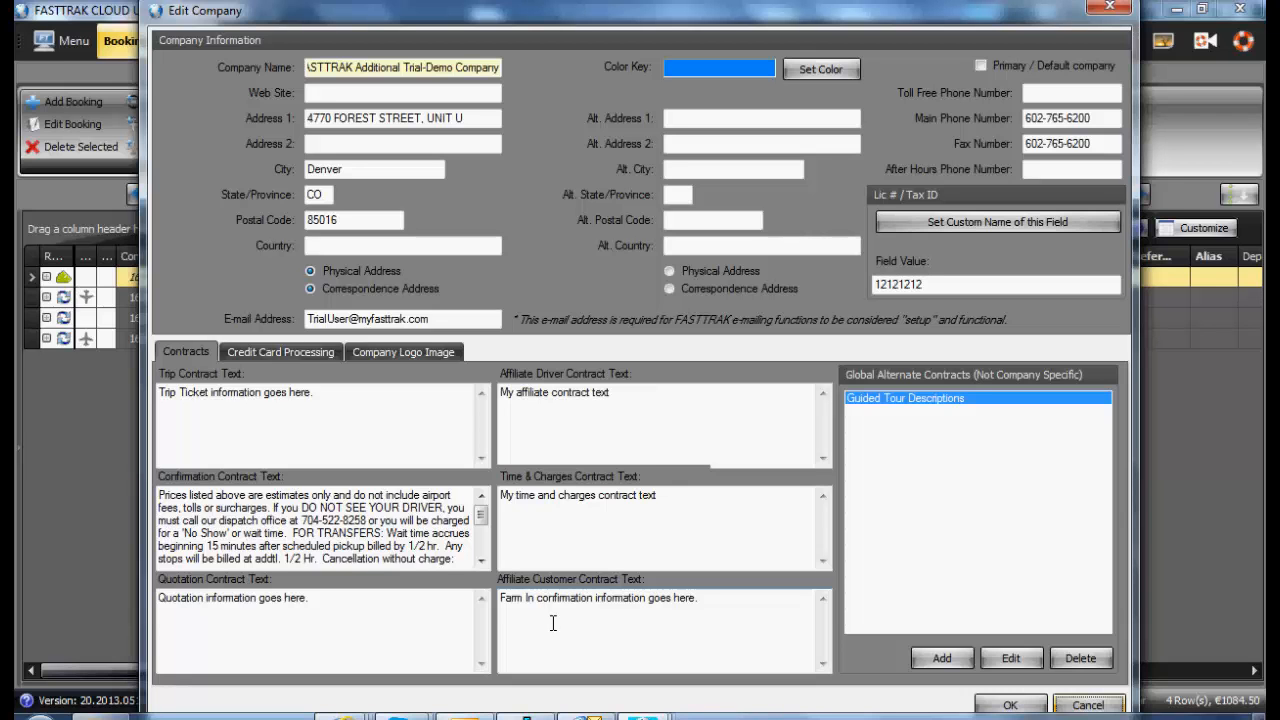
pyautogui.moveTo(1004, 472)
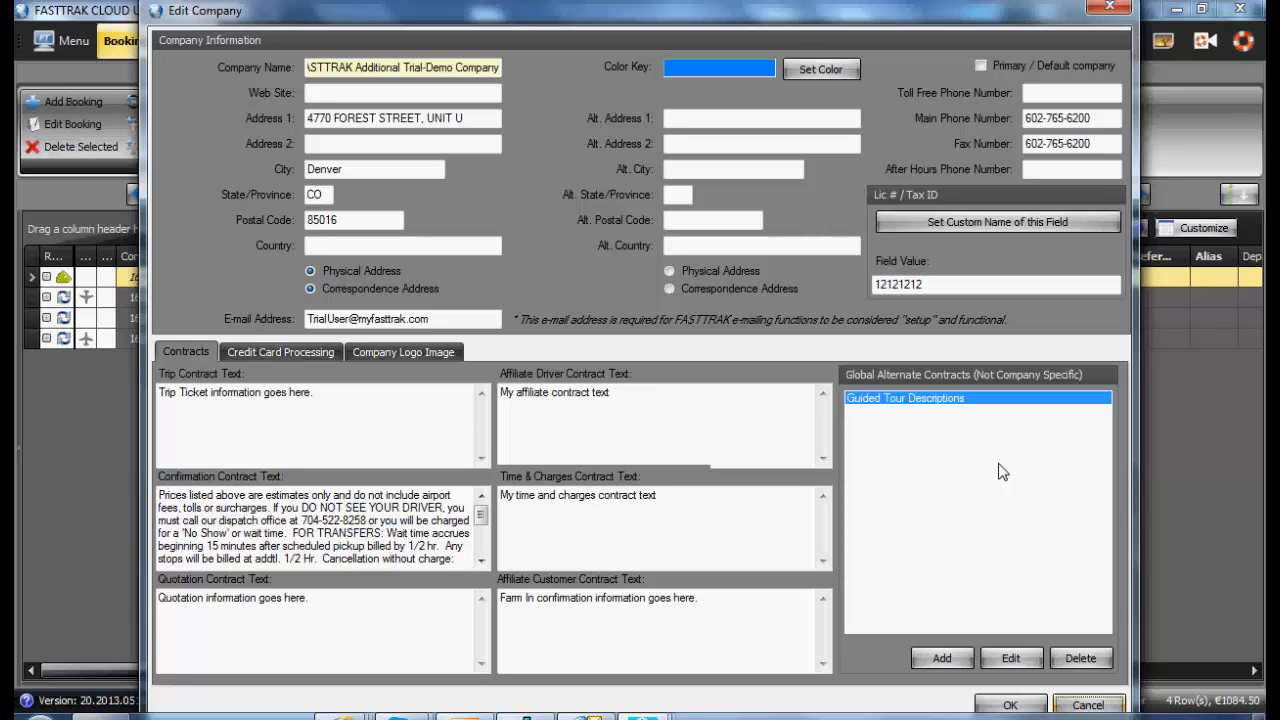
pyautogui.moveTo(996, 608)
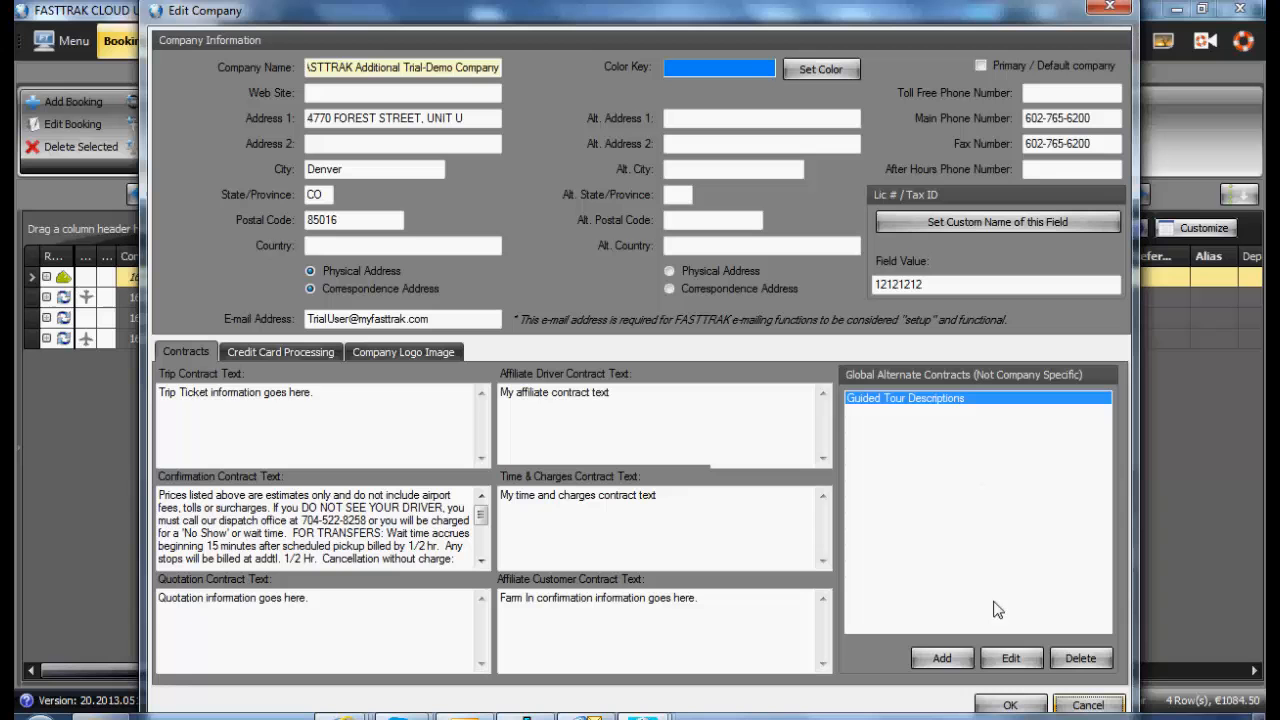
pyautogui.click(940, 658)
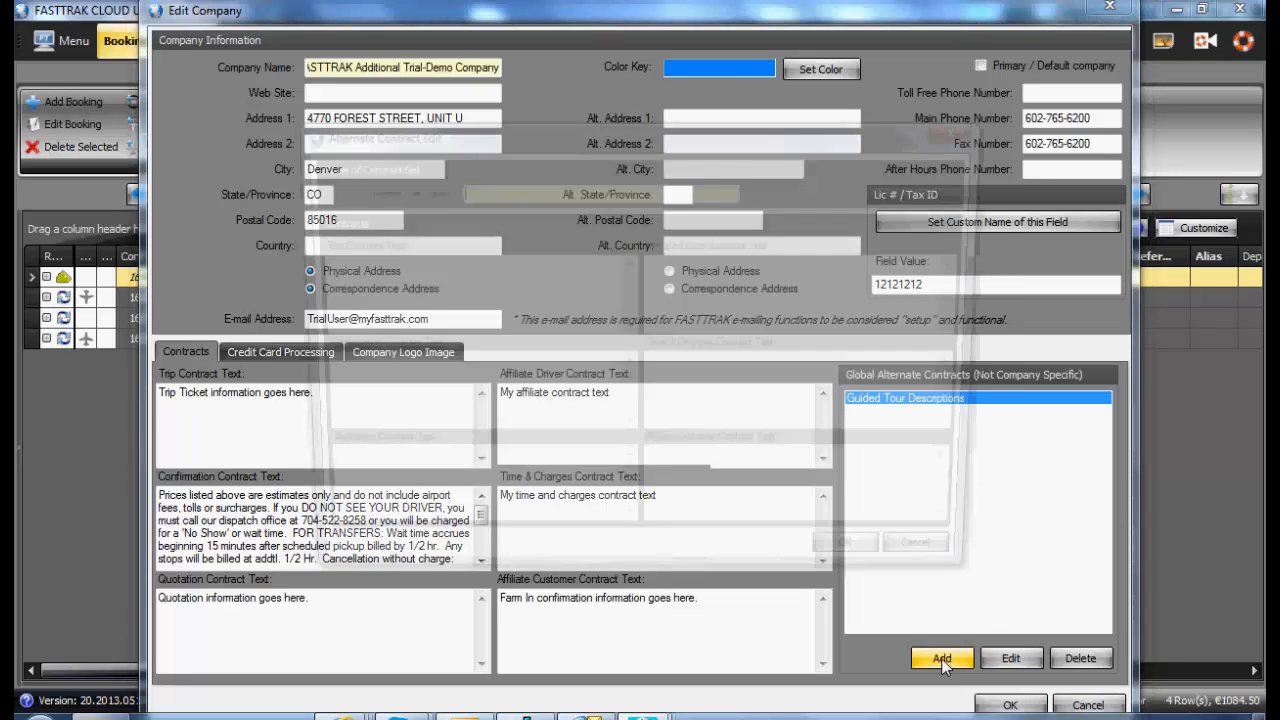
pyautogui.click(940, 658)
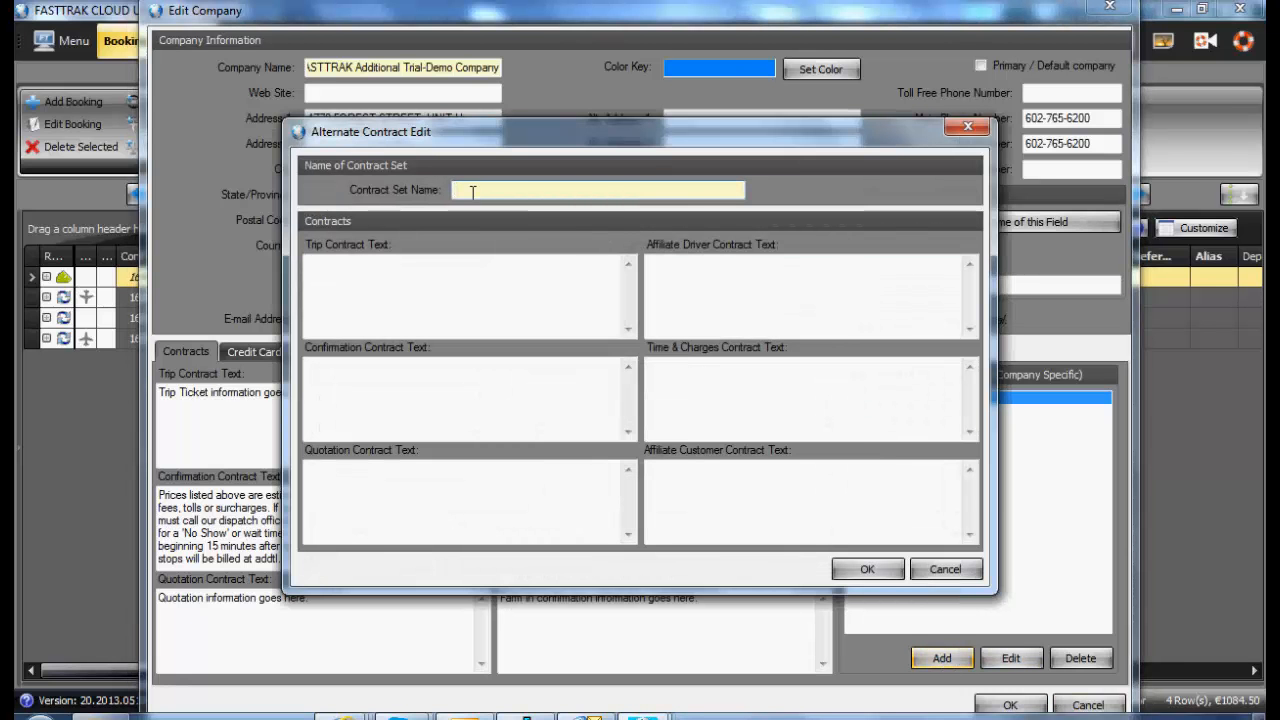
pyautogui.moveTo(488, 192)
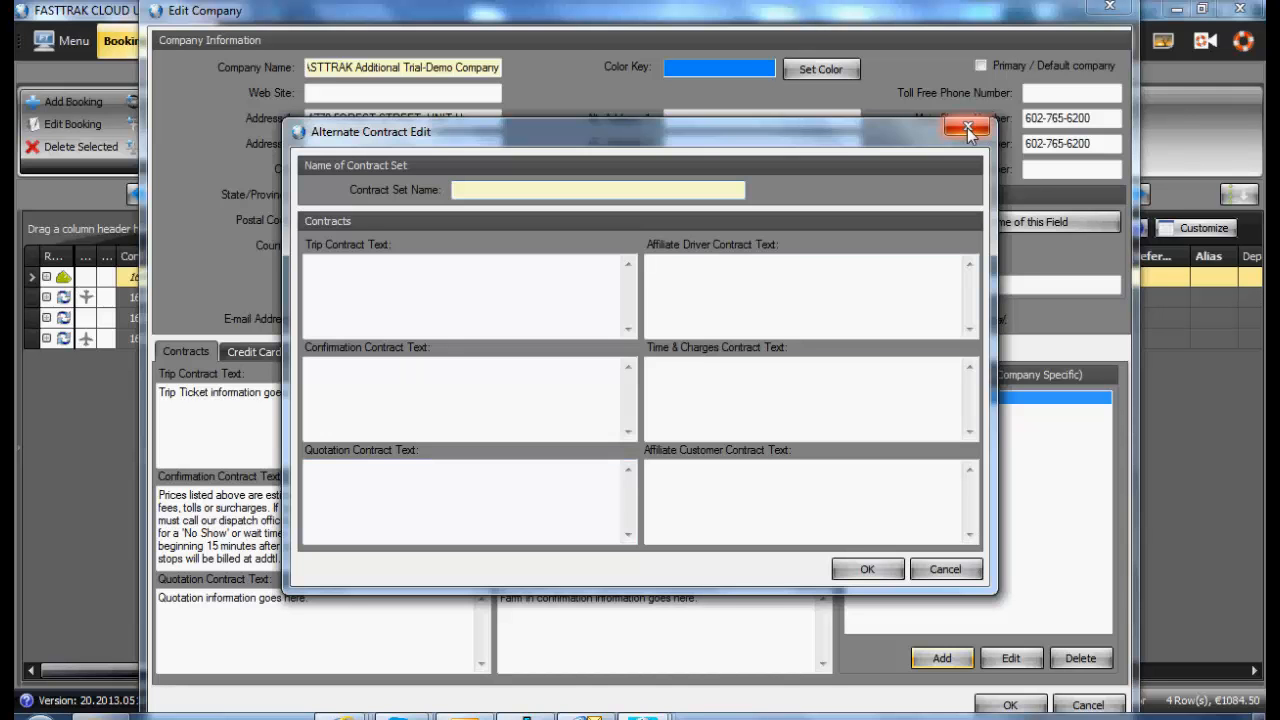
pyautogui.click(966, 128)
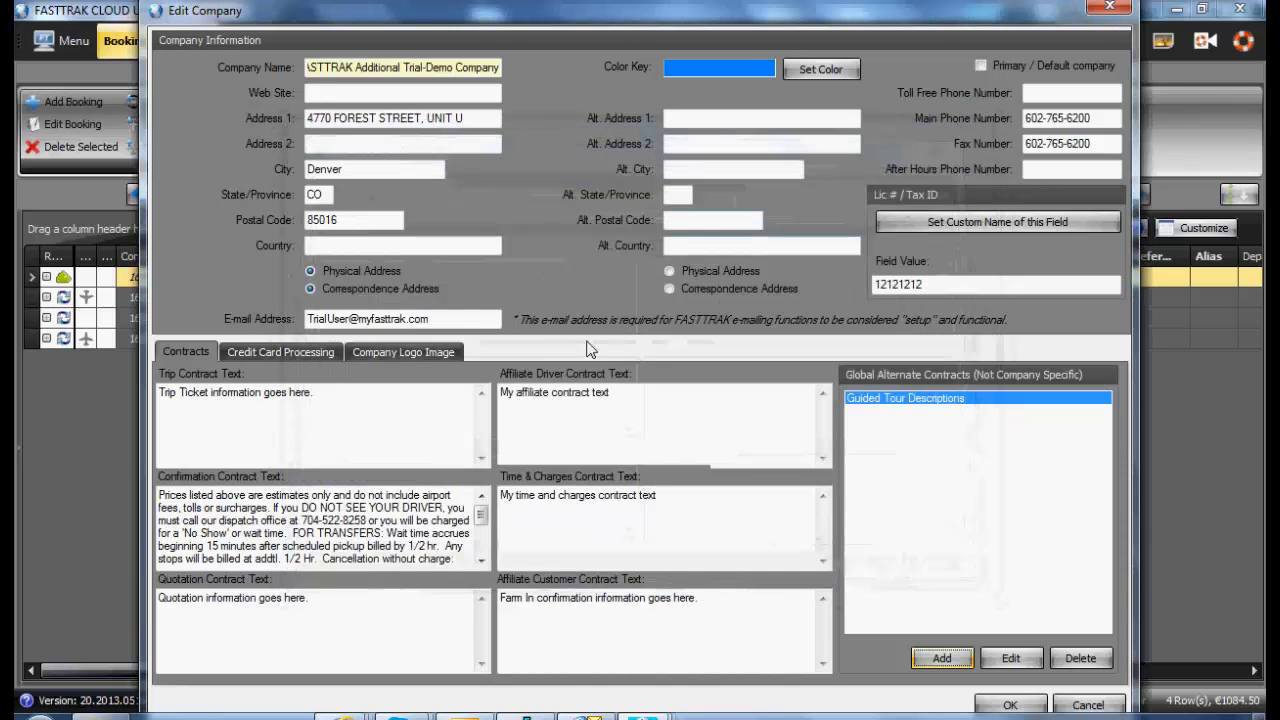
# Show the Credit Card Processing settings with Payflow Pro processor and merchant login details.
pyautogui.click(280, 352)
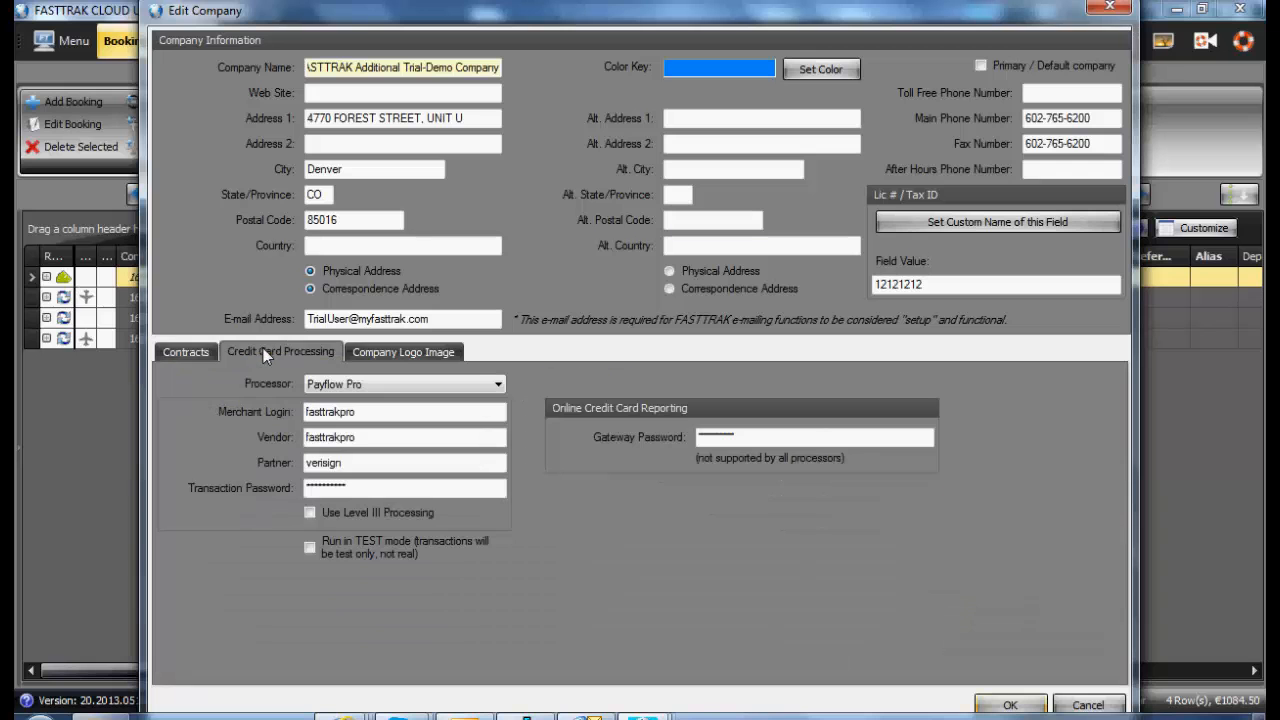
pyautogui.moveTo(532, 420)
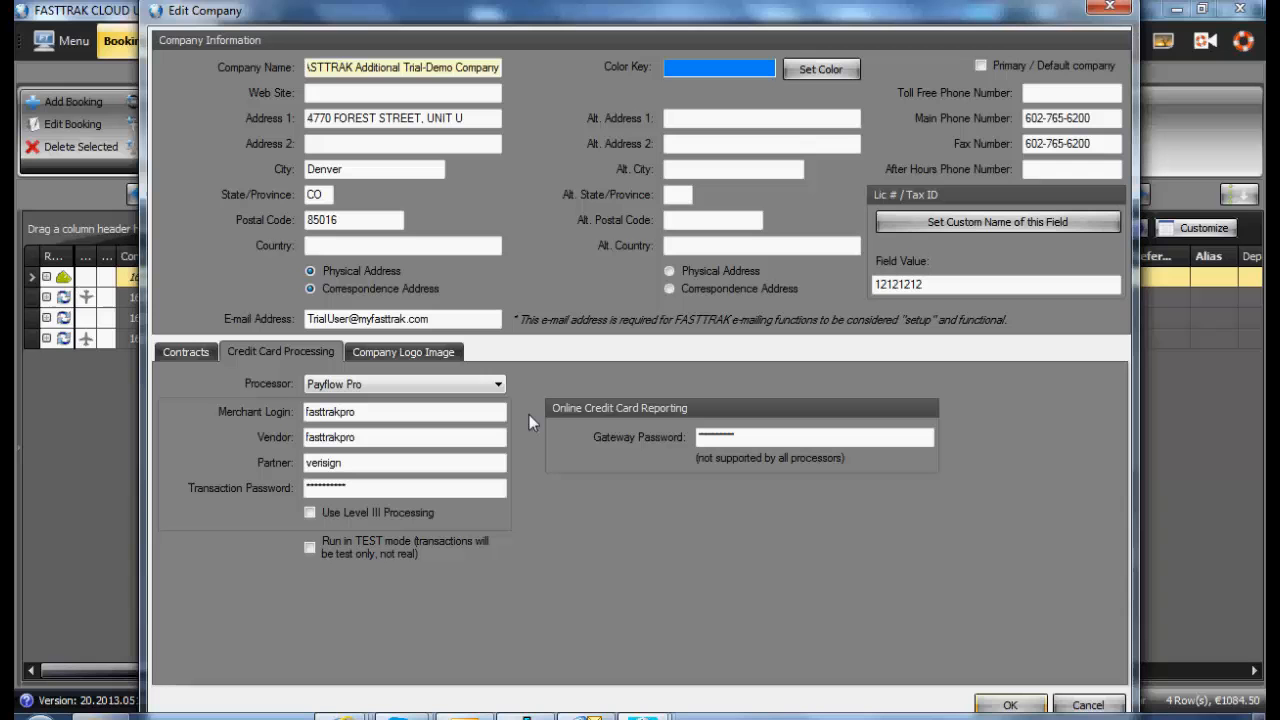
pyautogui.moveTo(508, 400)
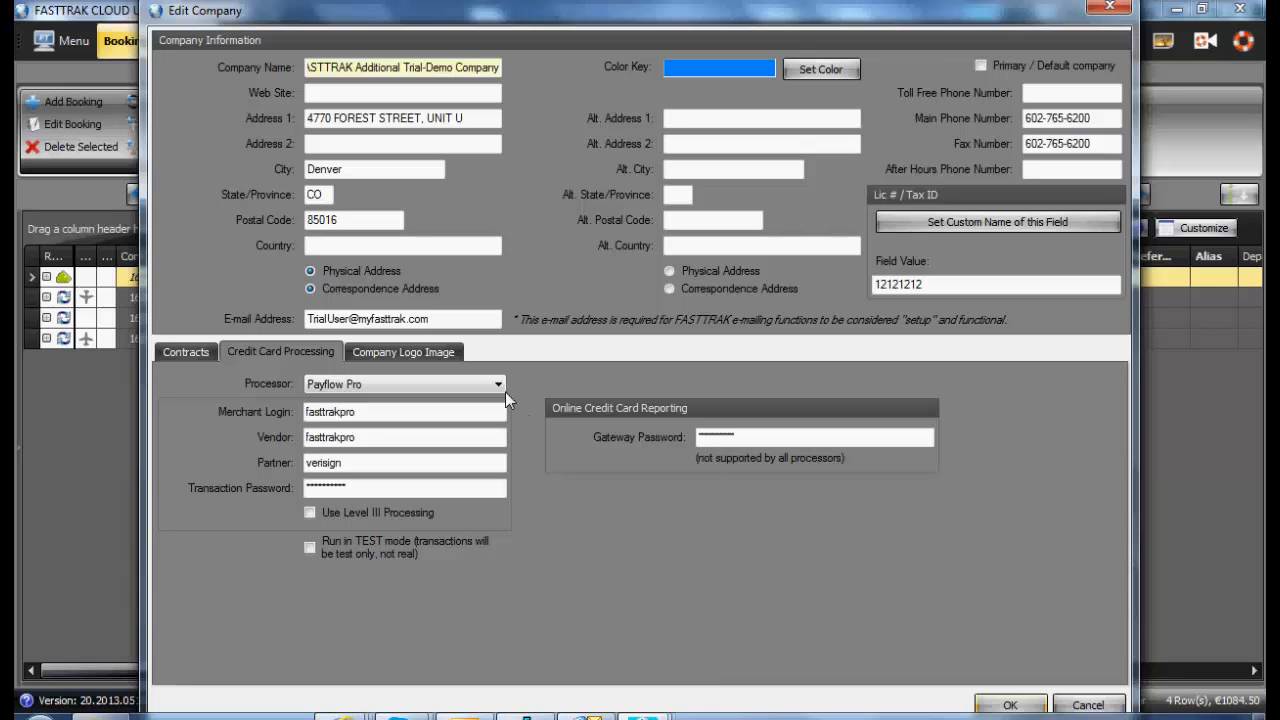
pyautogui.click(498, 384)
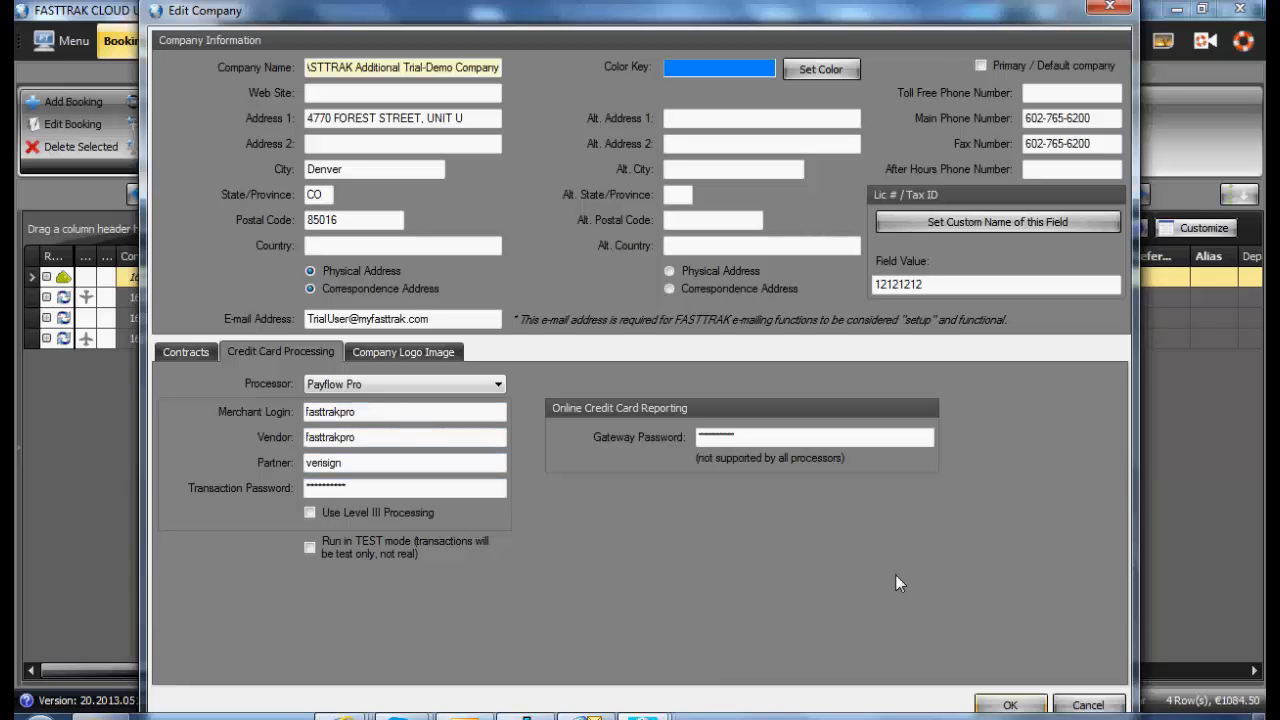
pyautogui.moveTo(884, 580)
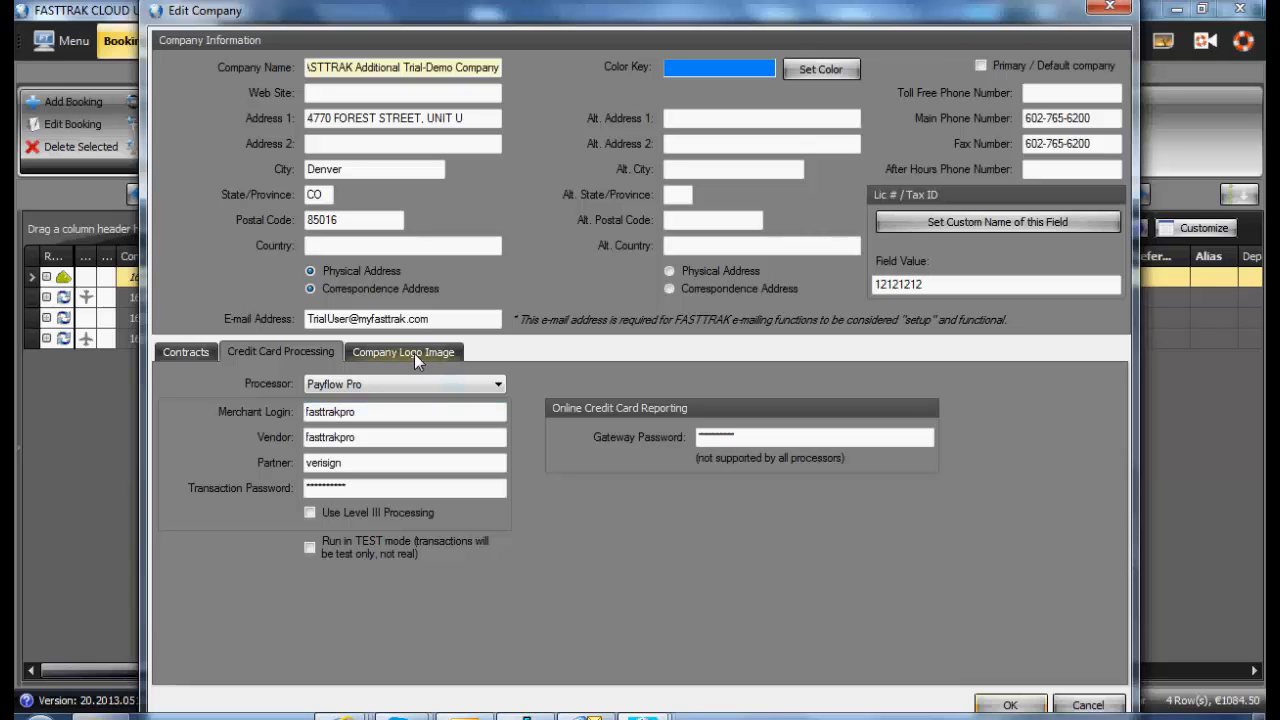
# Show the Company Logo Image settings, browse for a logo file, then cancel without choosing one.
pyautogui.click(404, 352)
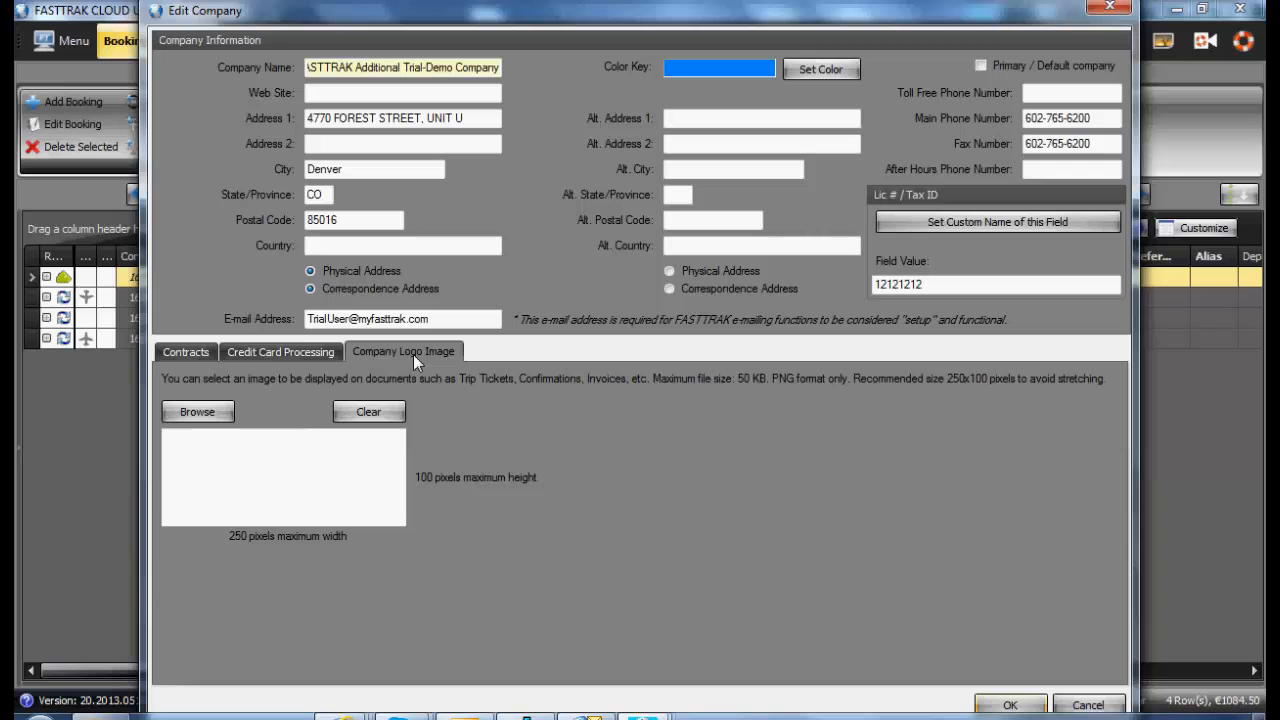
pyautogui.moveTo(718, 392)
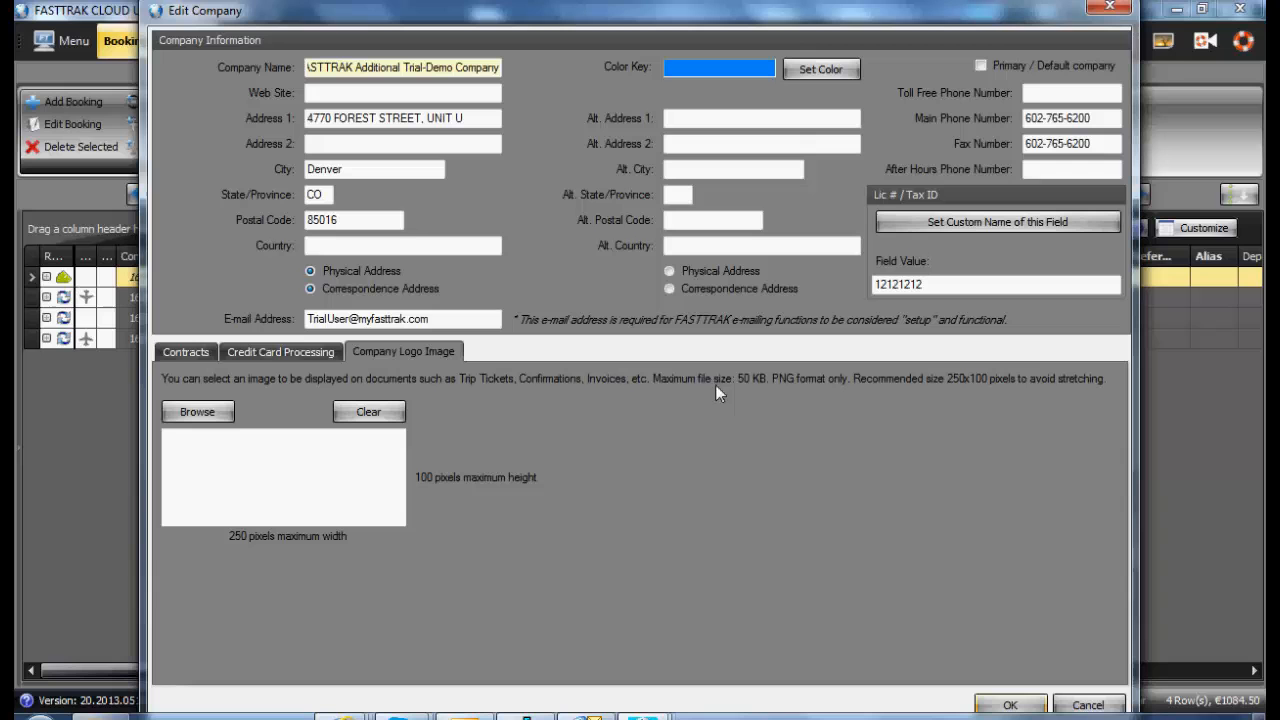
pyautogui.moveTo(970, 390)
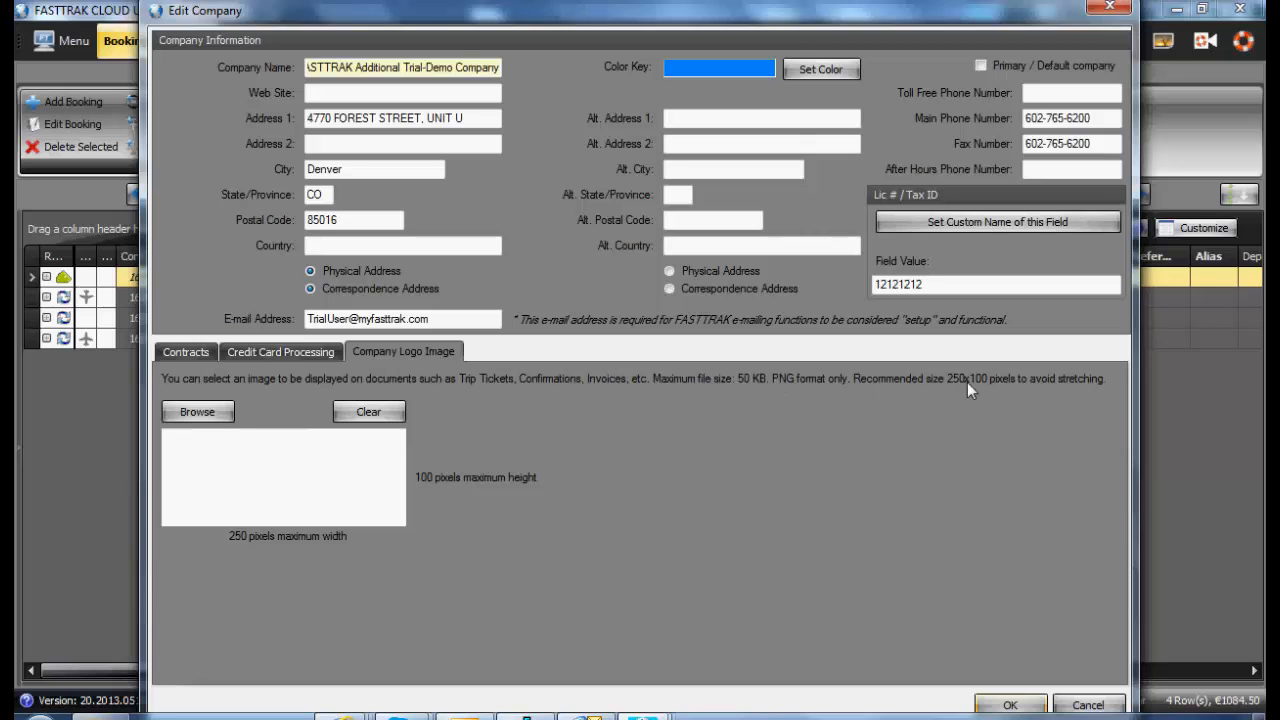
pyautogui.moveTo(220, 498)
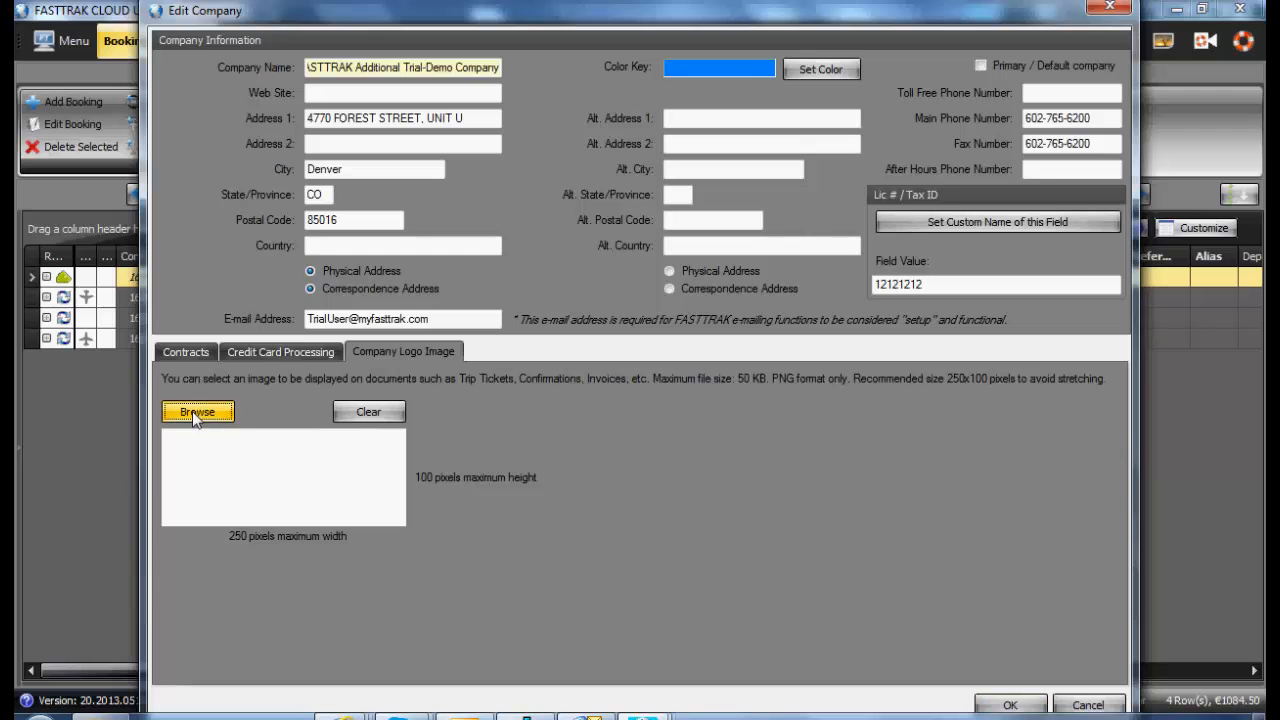
pyautogui.moveTo(744, 424)
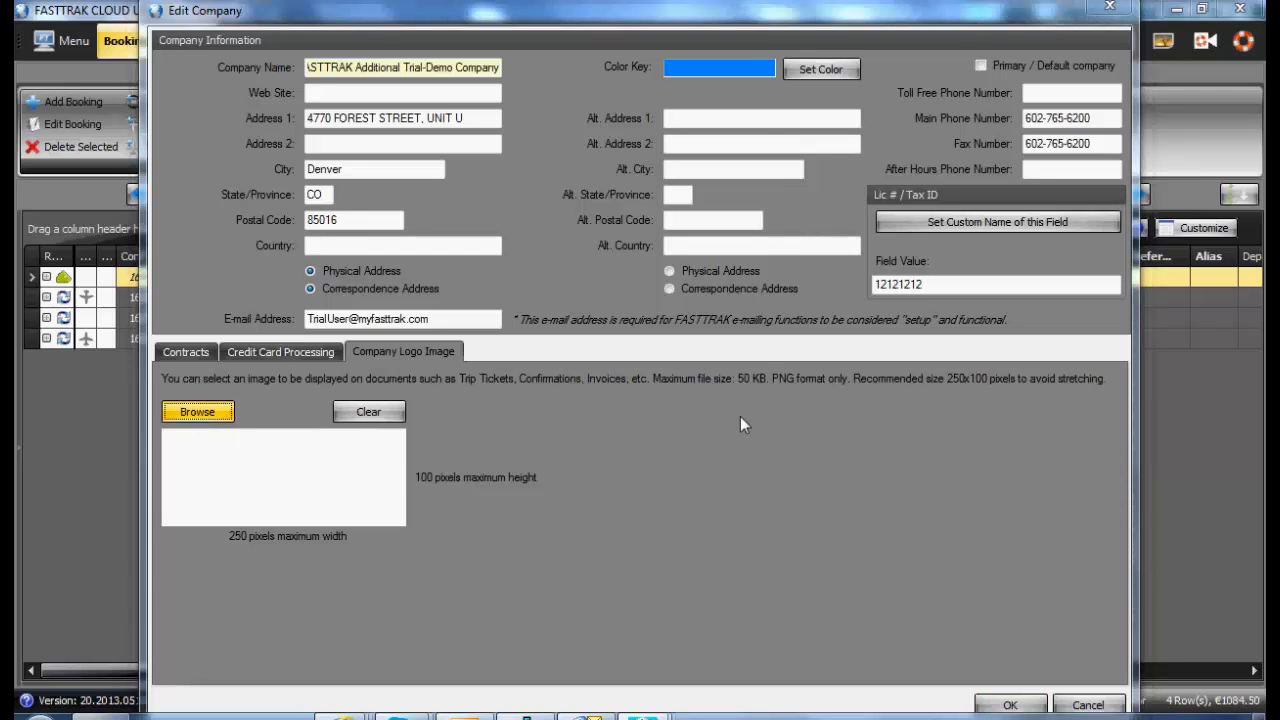
pyautogui.click(196, 412)
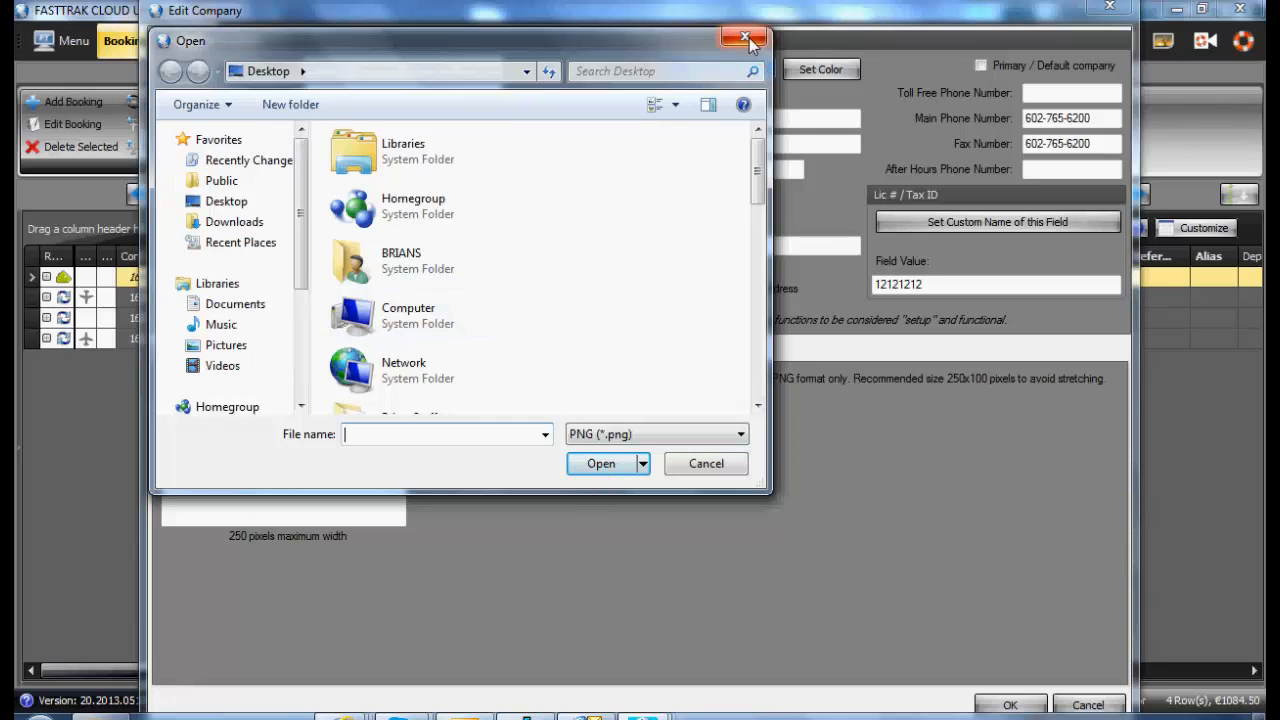
pyautogui.click(744, 36)
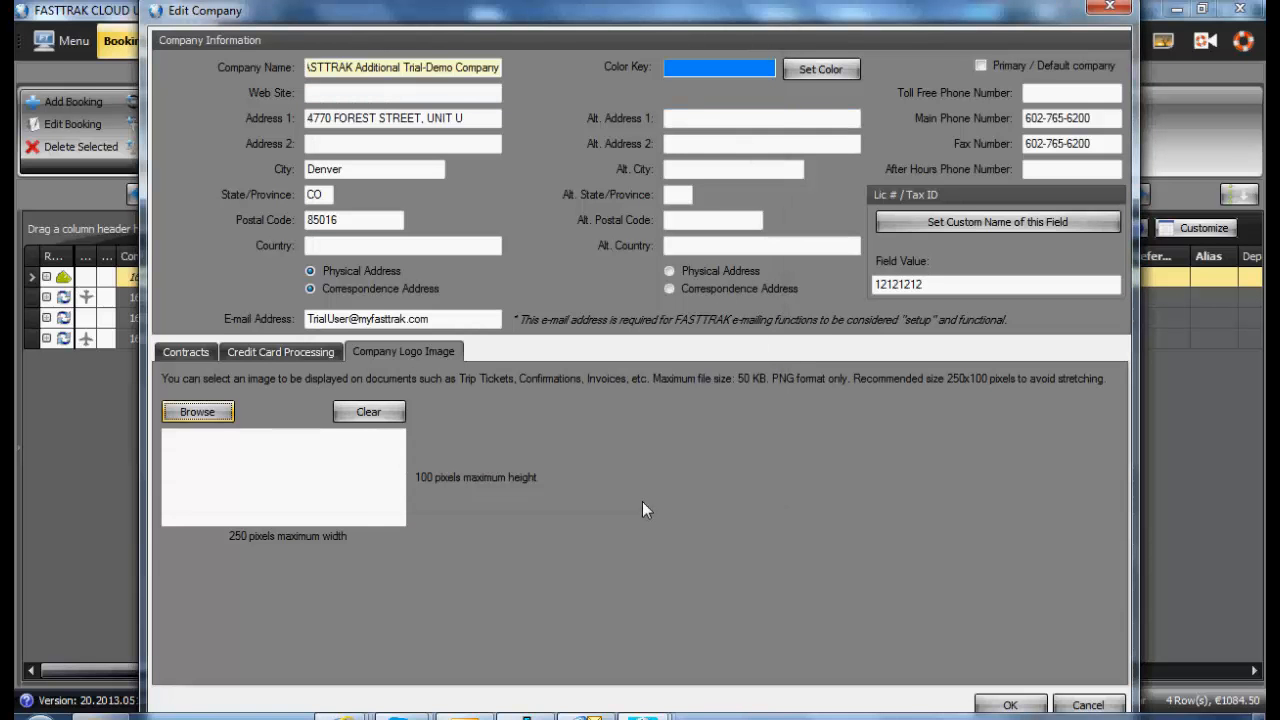